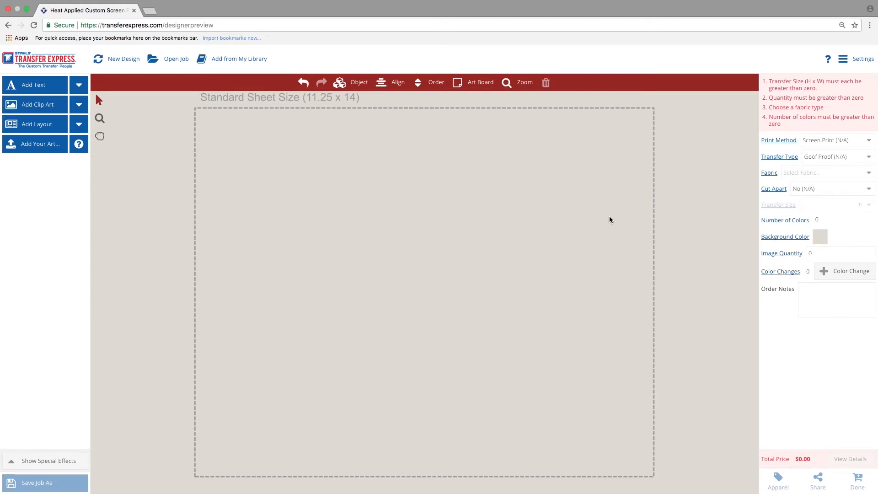
{"action": "mouse_move", "coordinate": [44, 130]}
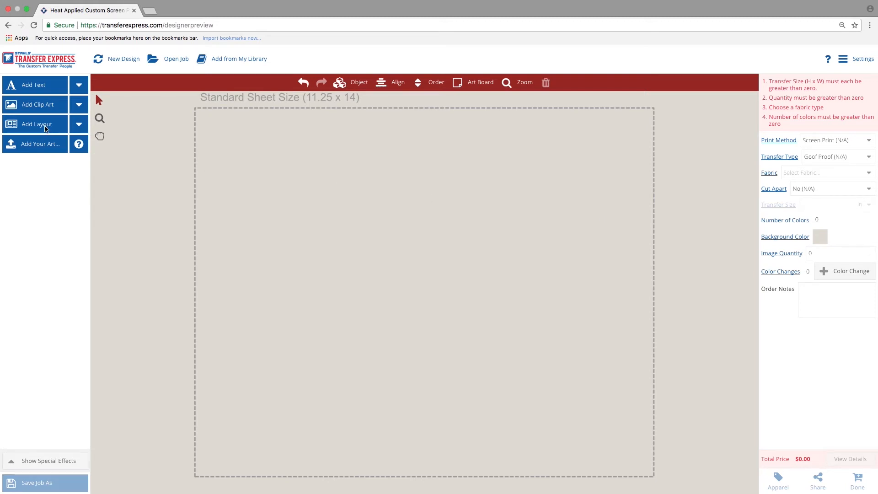
- Browse Add Layout > Categories > School > Class Lists to reach the class-list layouts
{"action": "left_click", "coordinate": [36, 124]}
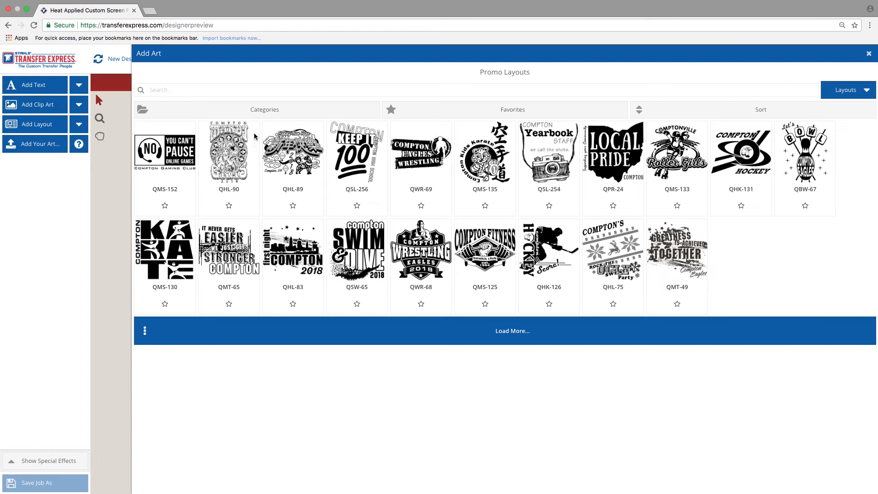
{"action": "left_click", "coordinate": [264, 110]}
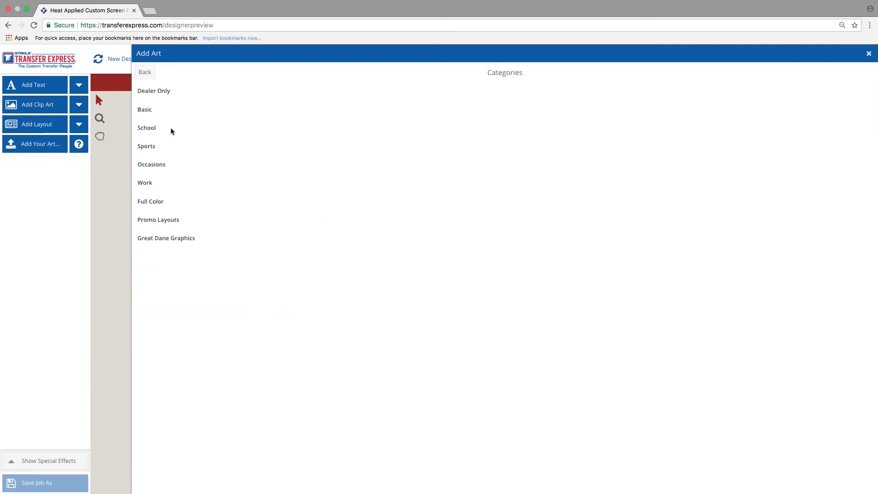
{"action": "left_click", "coordinate": [146, 128]}
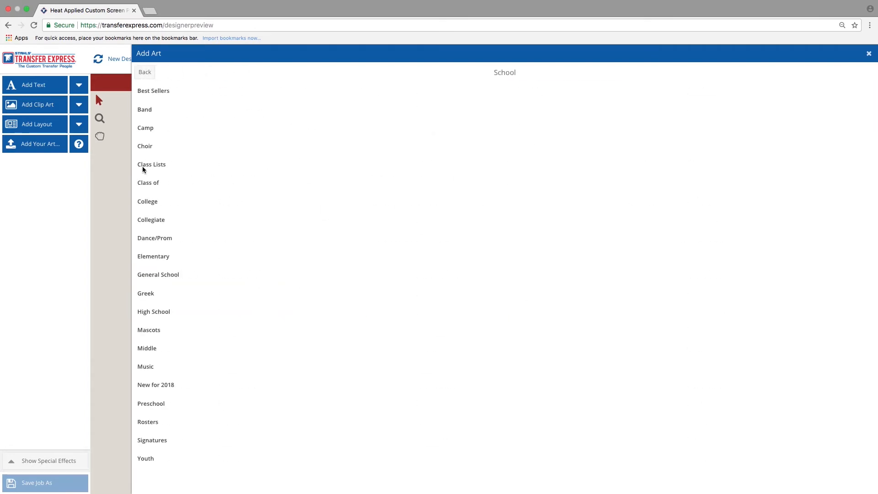
{"action": "left_click", "coordinate": [152, 165]}
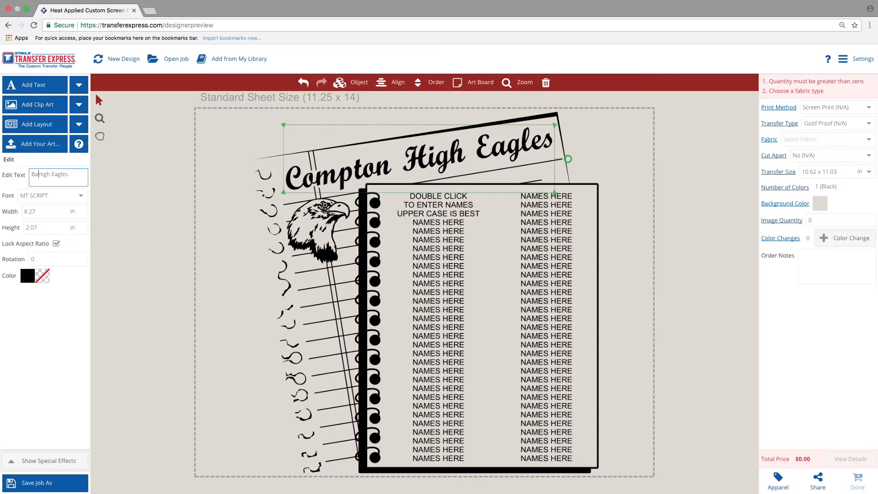
- Retitle the notebook class-list heading and select the eagle clip art for replacement
{"action": "type", "text": "Bayport High Eagles"}
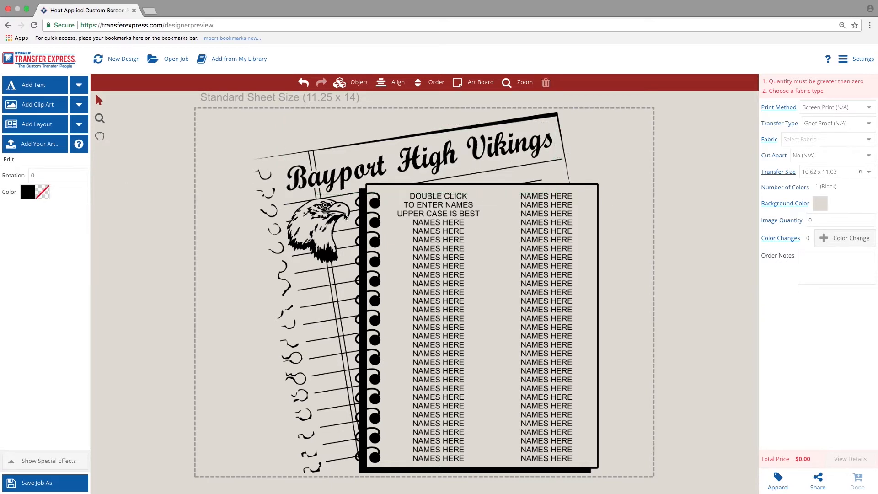
{"action": "left_click", "coordinate": [320, 226]}
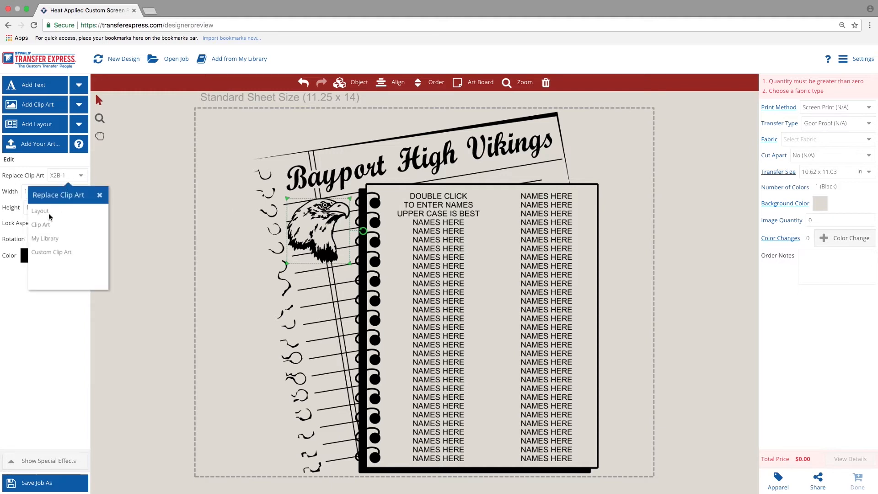
- Search the clip art for 'viking' and swap the eagle for a Viking mascot
{"action": "left_click", "coordinate": [41, 225]}
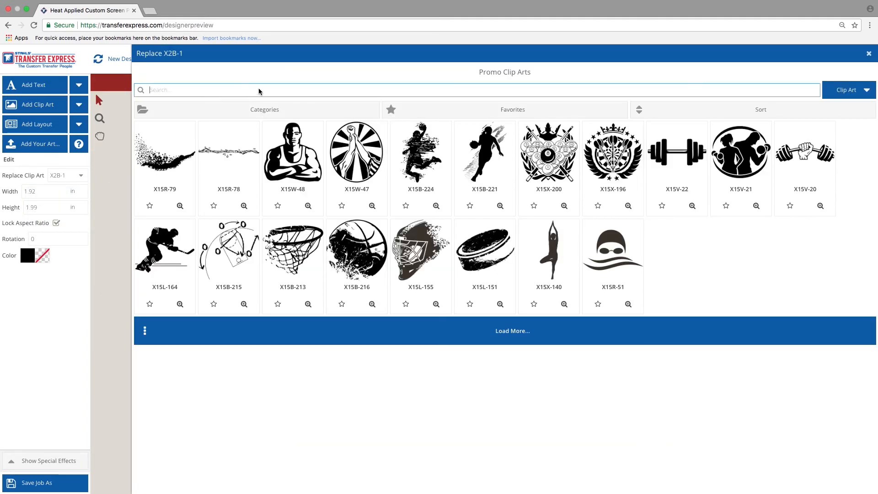
{"action": "type", "text": "viking"}
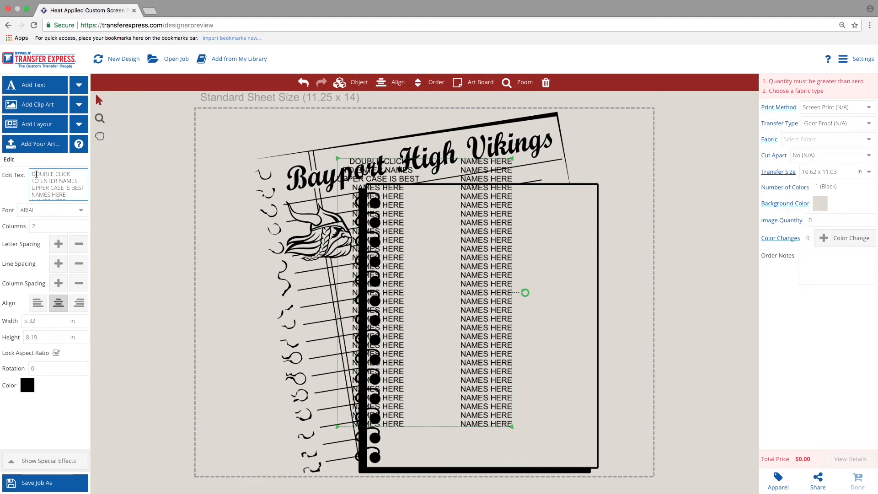
{"action": "type", "text": "Branden Buhler"}
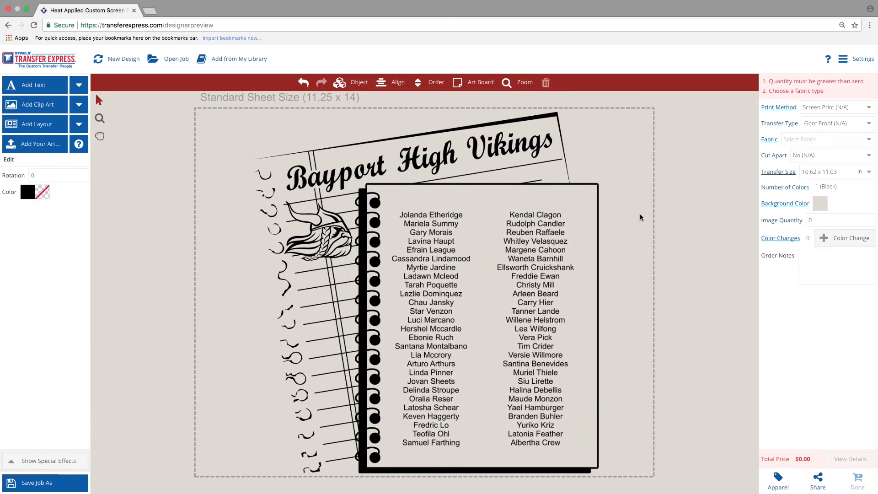
{"action": "mouse_move", "coordinate": [239, 115]}
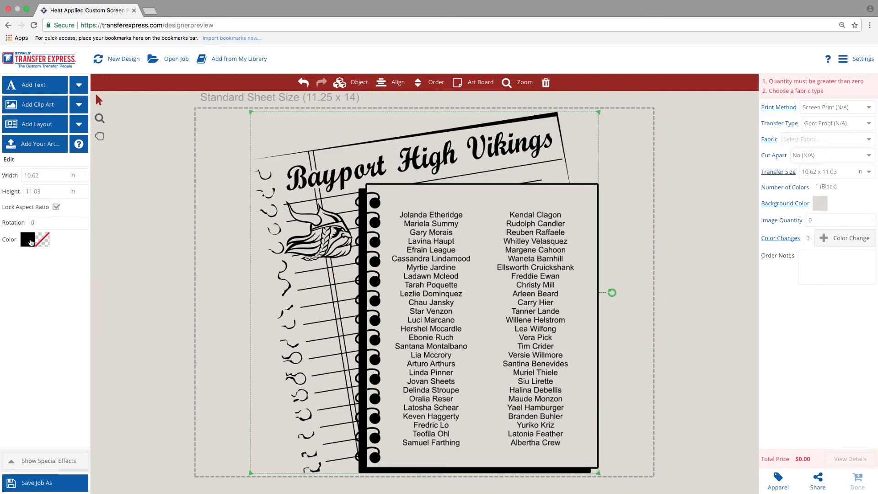
- Set the artwork Color to Navy Blue and scroll the Background Color swatches
{"action": "left_click", "coordinate": [27, 239]}
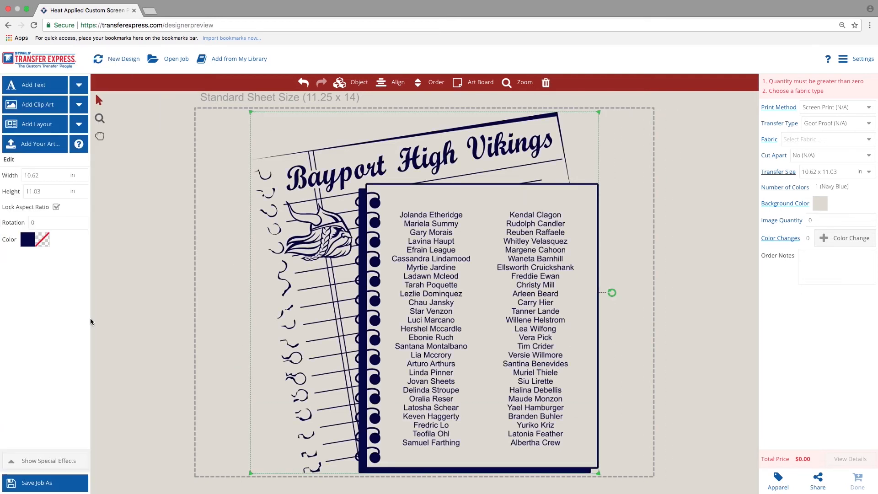
{"action": "left_click", "coordinate": [785, 203]}
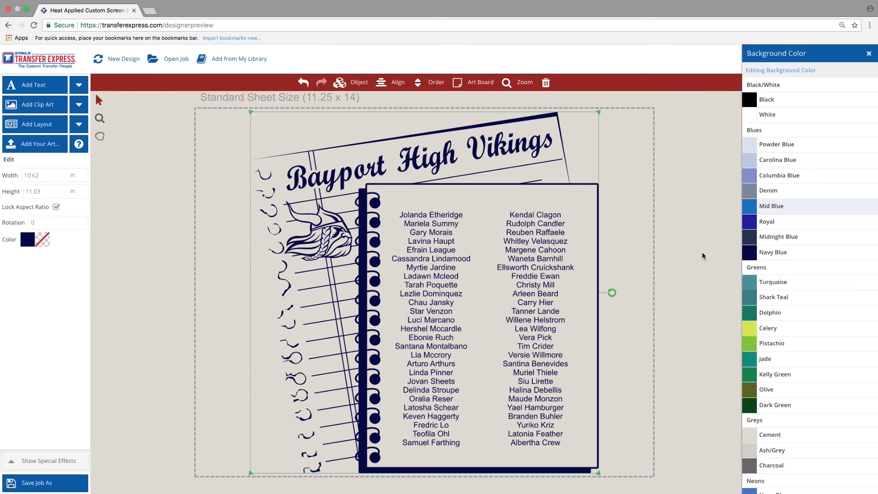
{"action": "scroll", "scroll_direction": "down", "scroll_amount": 3}
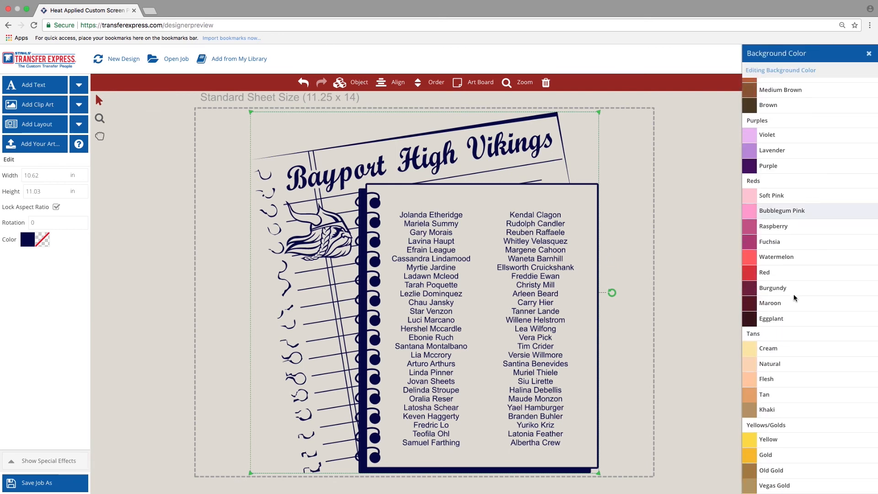